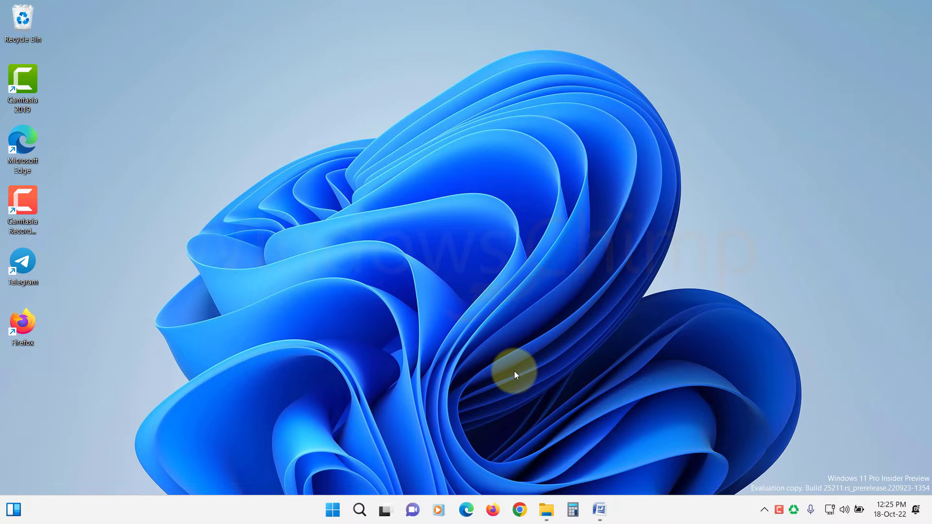
# Step: Restart the PC from the Start menu power options
pyautogui.click(332, 509)
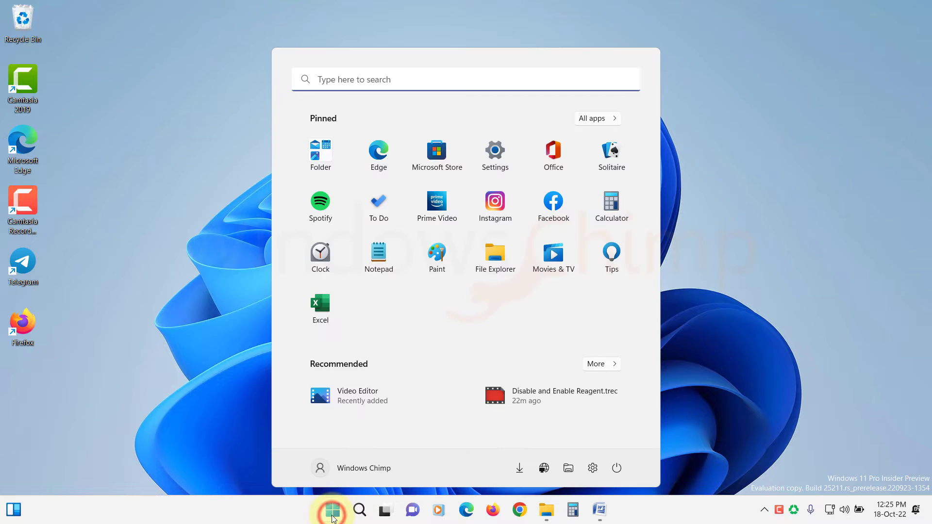
pyautogui.click(617, 468)
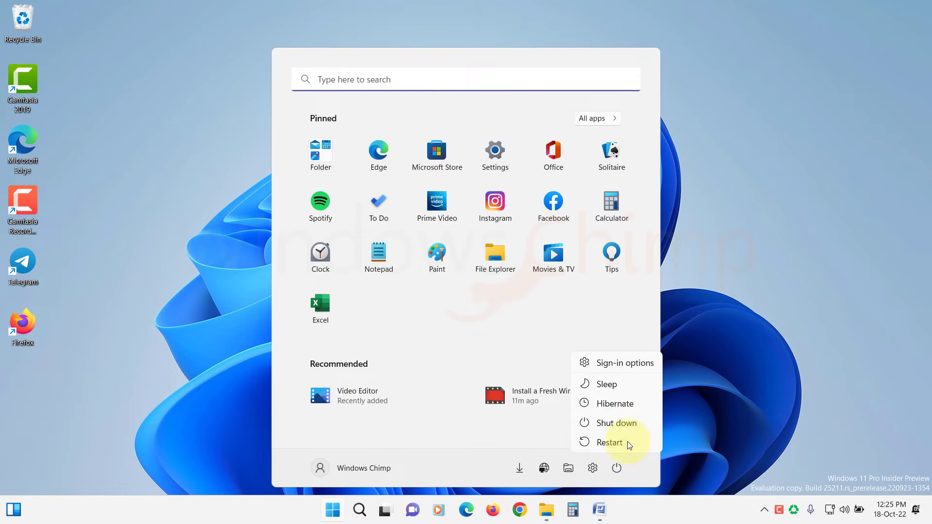
pyautogui.click(608, 443)
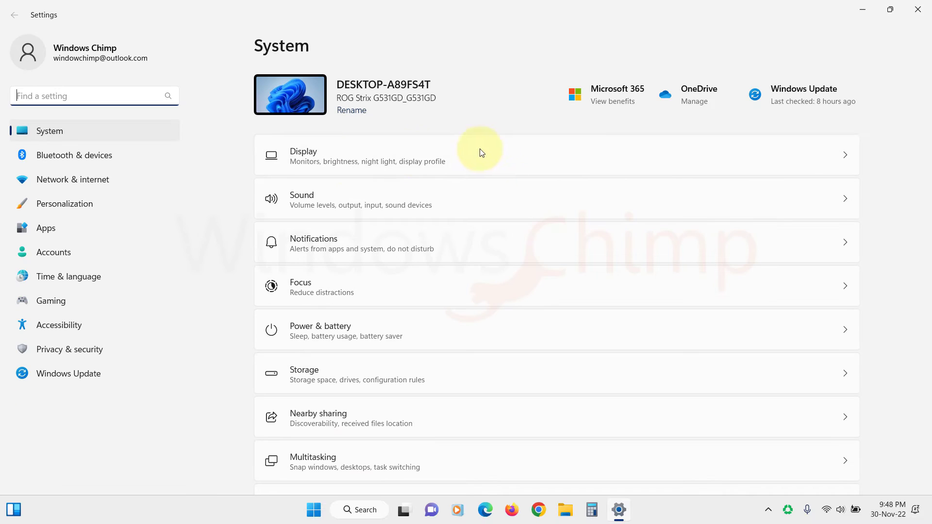
# Step: Go to Network & internet advanced settings to reach the Network reset page
pyautogui.click(73, 178)
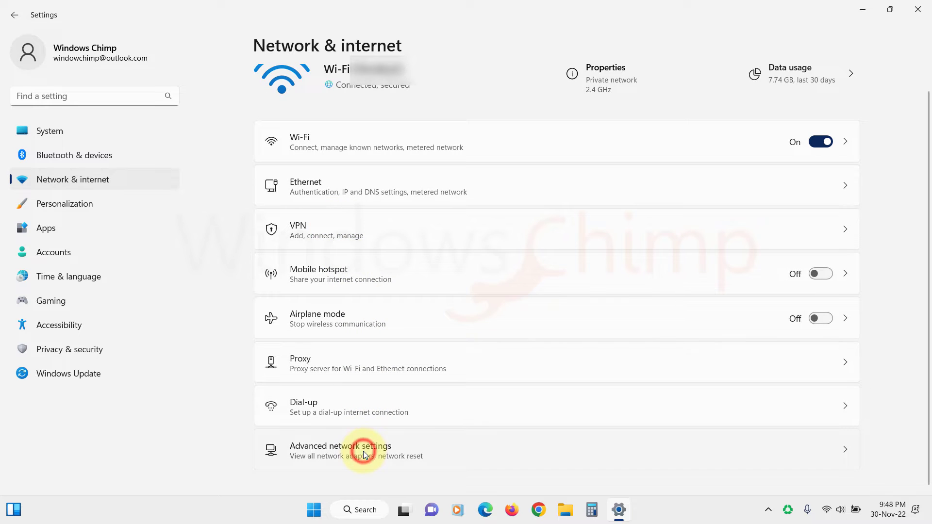
pyautogui.click(363, 449)
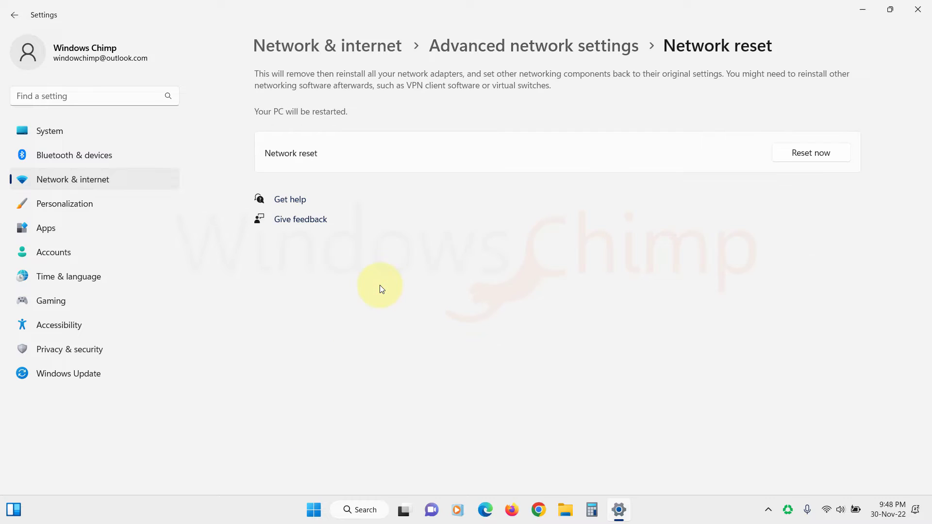
pyautogui.moveTo(809, 146)
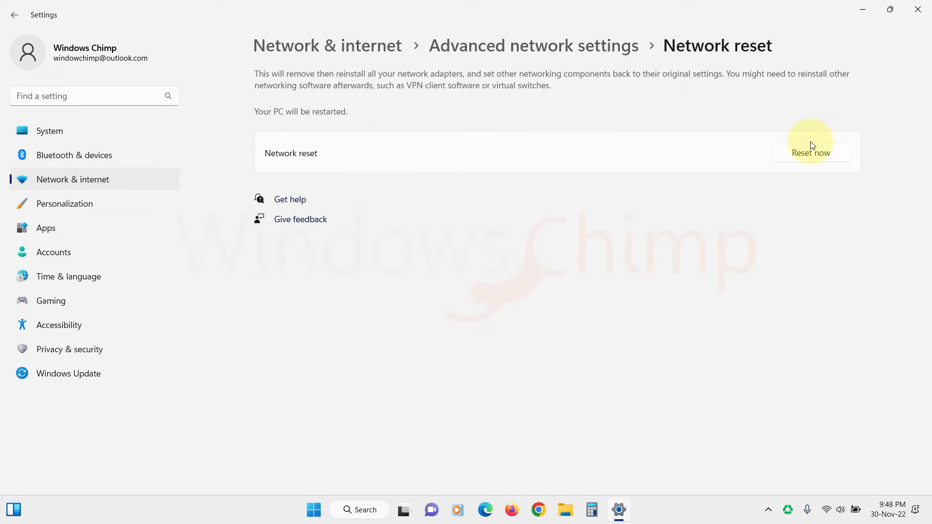
pyautogui.moveTo(813, 175)
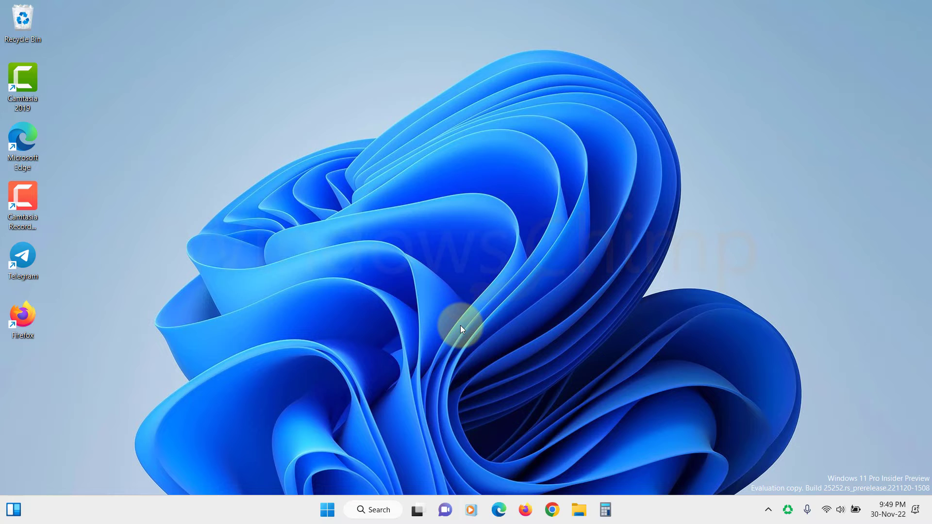
pyautogui.moveTo(327, 510)
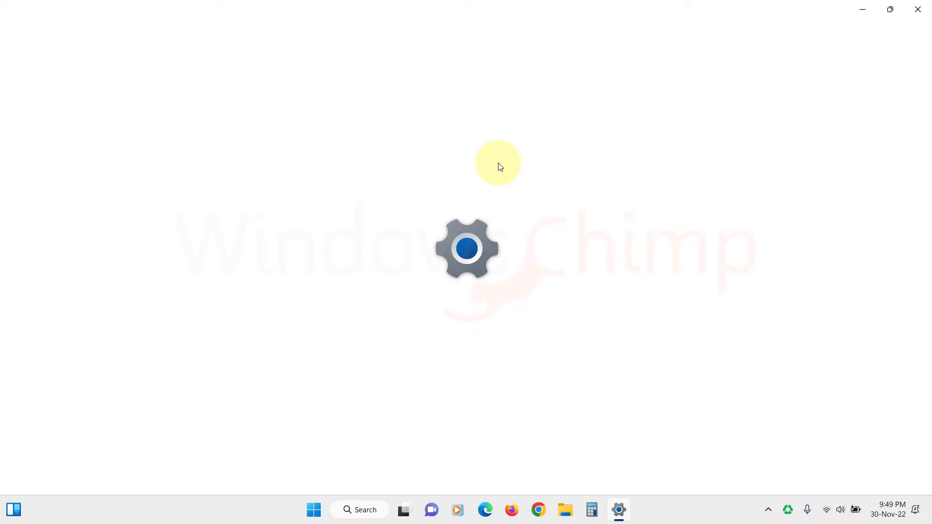
# Step: Go to System Troubleshoot and show the list of other troubleshooters
pyautogui.click(618, 510)
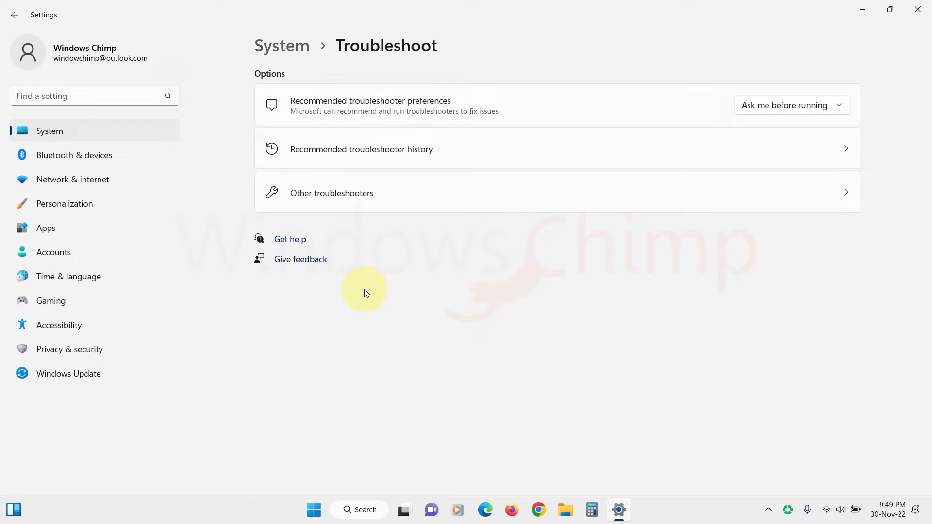
pyautogui.click(331, 192)
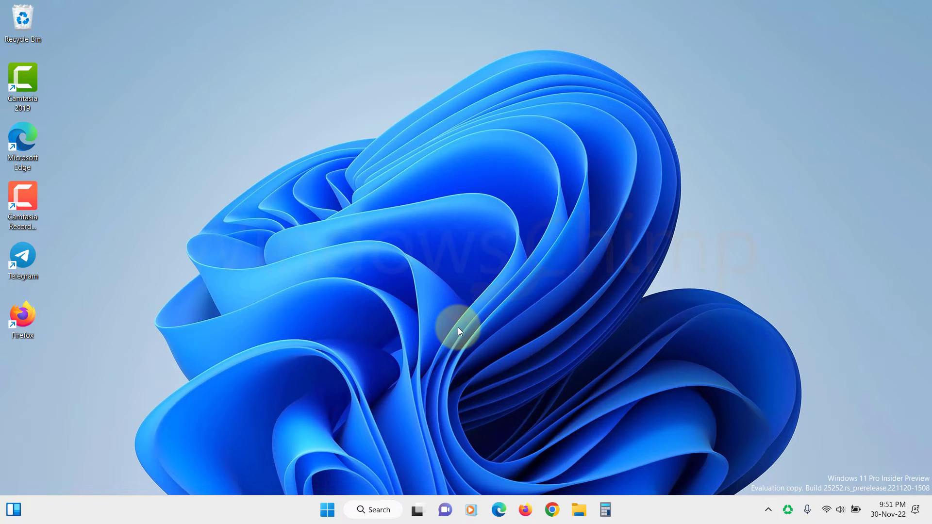
pyautogui.moveTo(438, 373)
pyautogui.write('device manager')
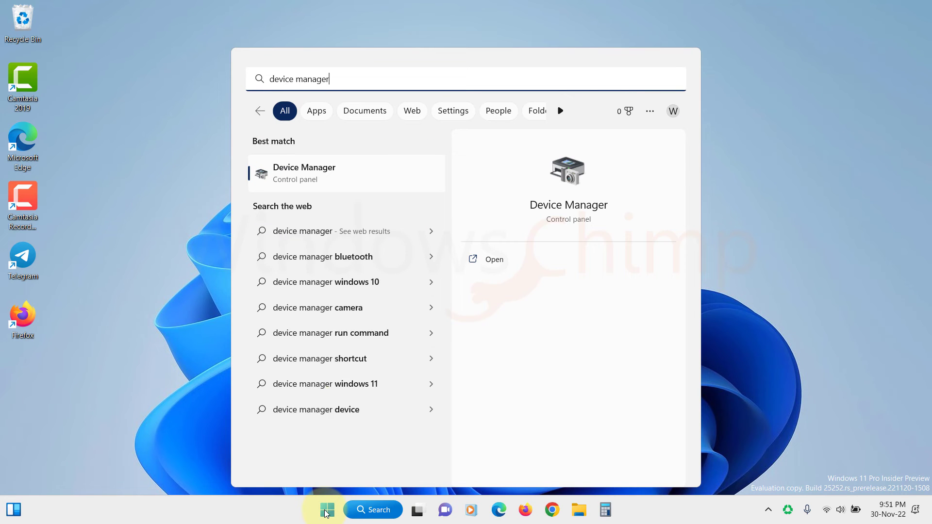
# Step: In Device Manager, search automatically for a Realtek Ethernet driver update, then close it
pyautogui.click(304, 172)
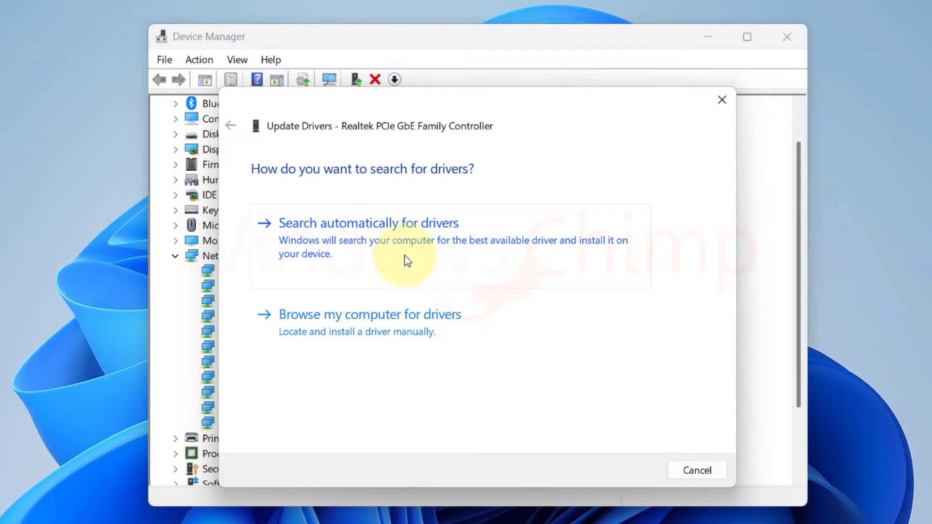
pyautogui.click(368, 224)
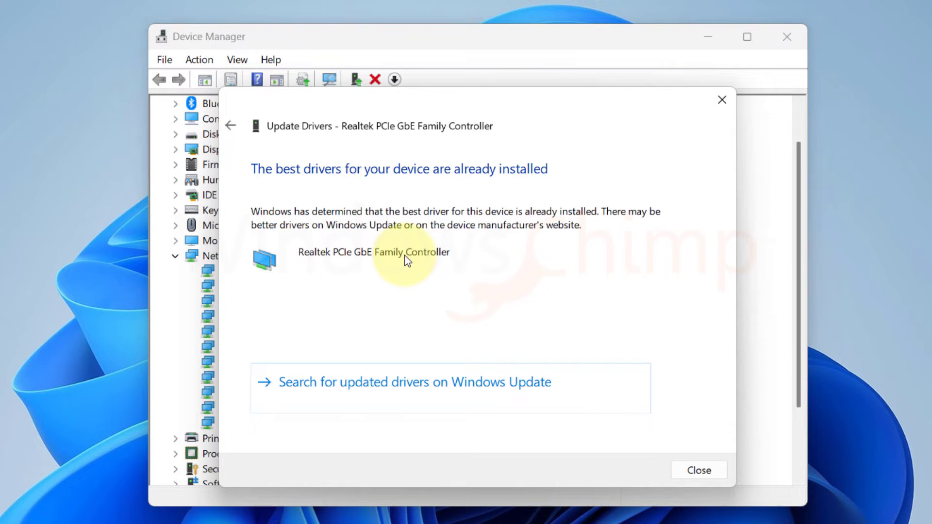
pyautogui.click(698, 470)
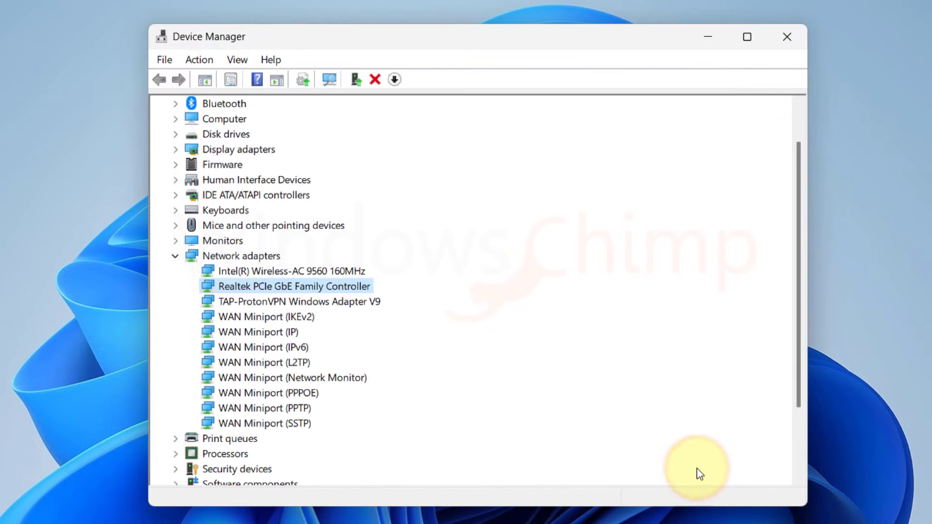
pyautogui.moveTo(787, 37)
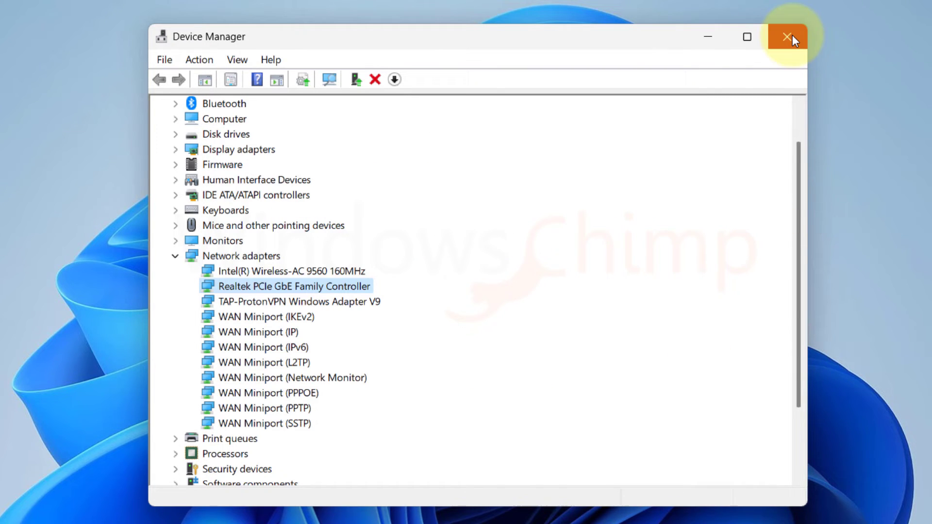
pyautogui.click(787, 37)
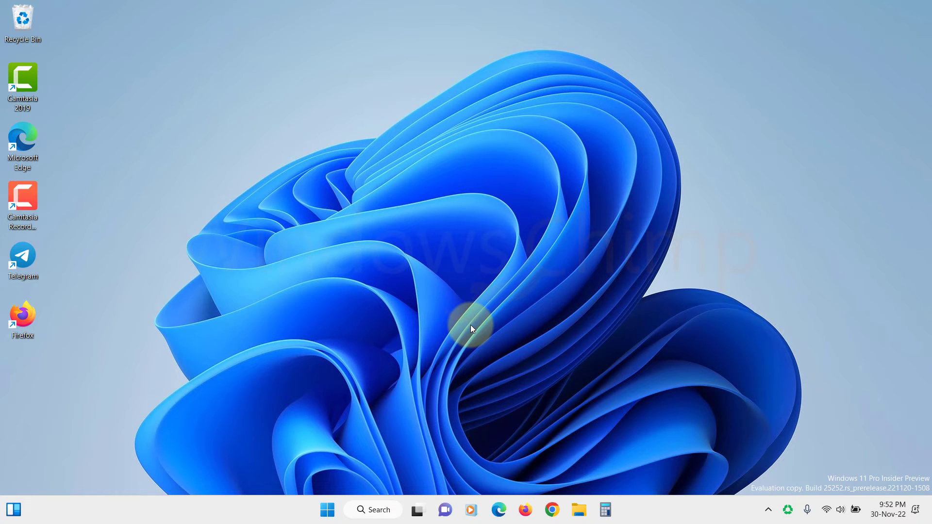
pyautogui.moveTo(350, 471)
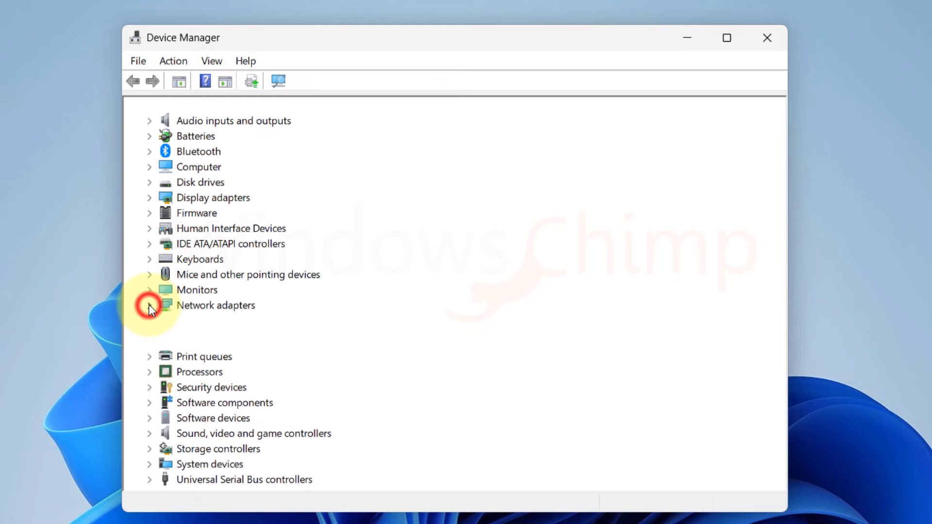
# Step: Uninstall the Intel Wireless-AC 9560 adapter under Network adapters and close Device Manager
pyautogui.click(150, 305)
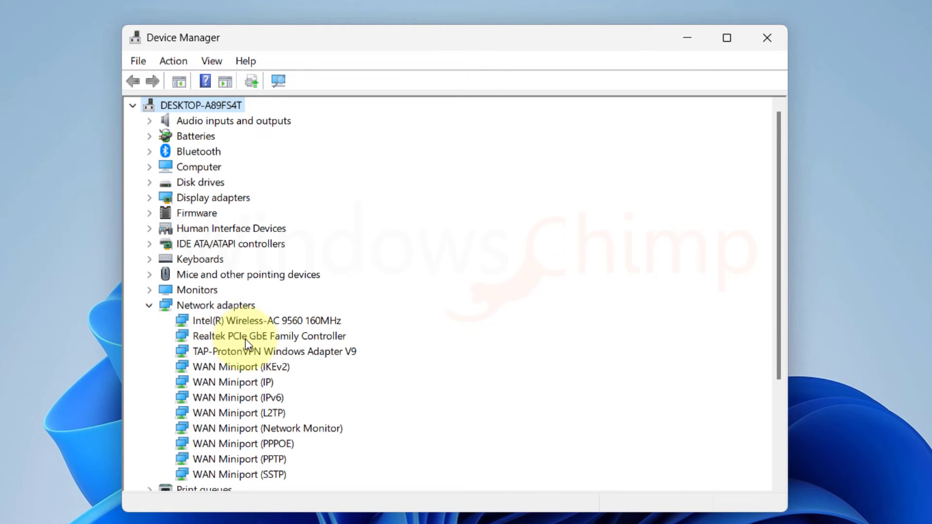
pyautogui.rightClick(257, 320)
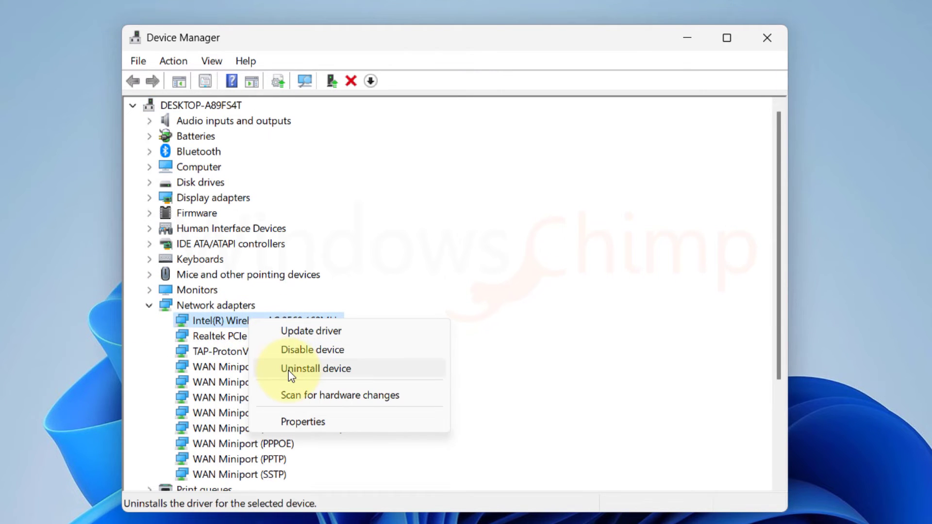
pyautogui.click(315, 368)
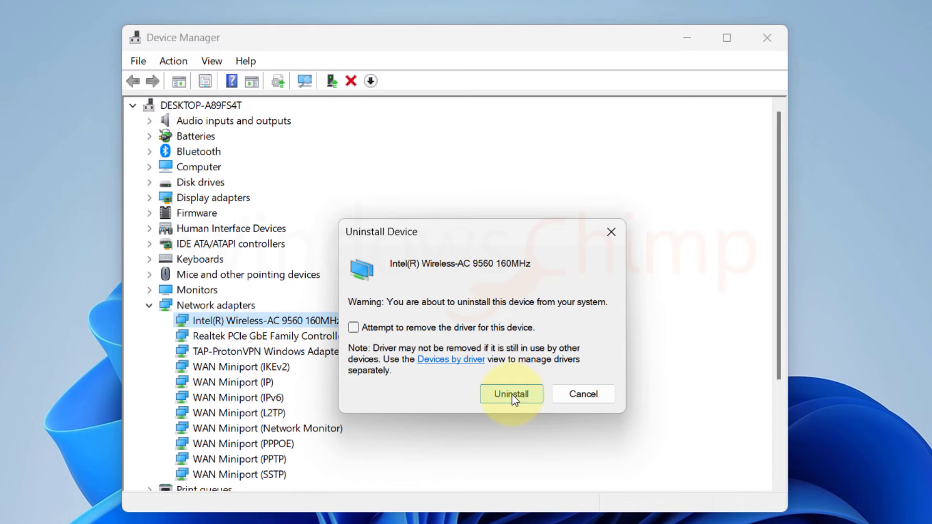
pyautogui.click(510, 394)
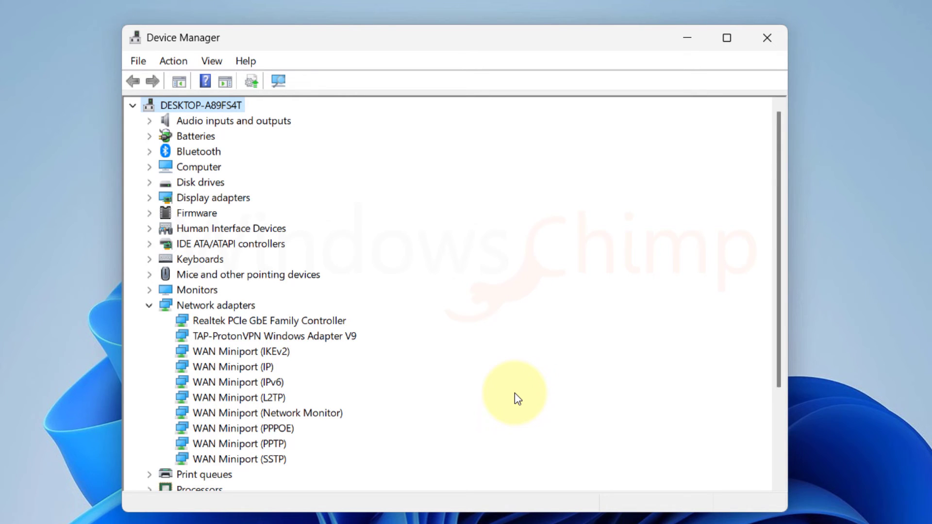
pyautogui.click(277, 80)
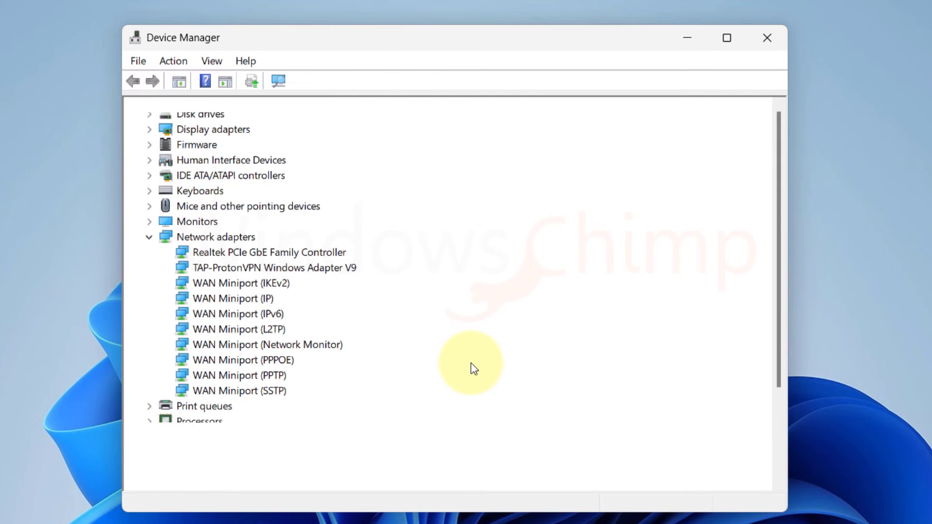
pyautogui.click(766, 38)
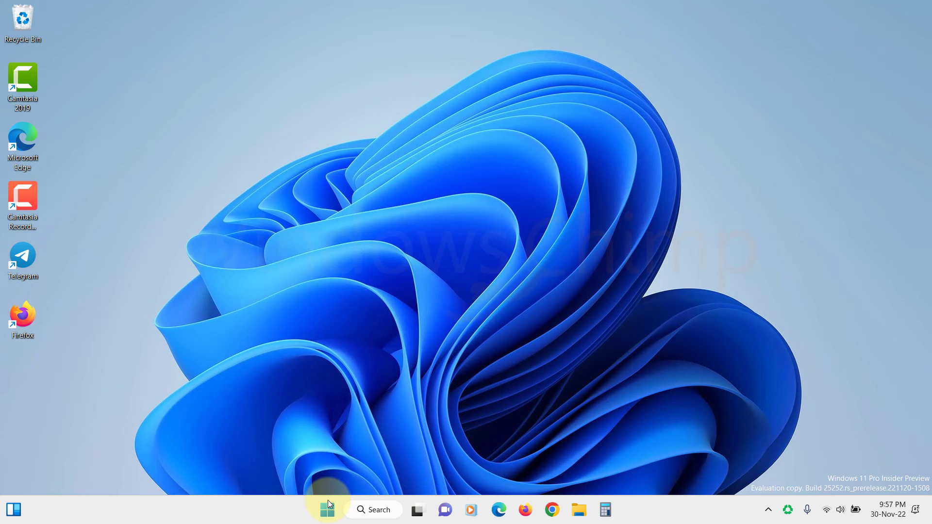
# Step: Search Start for 'command Prompt' and run it as administrator
pyautogui.write('command Prompt')
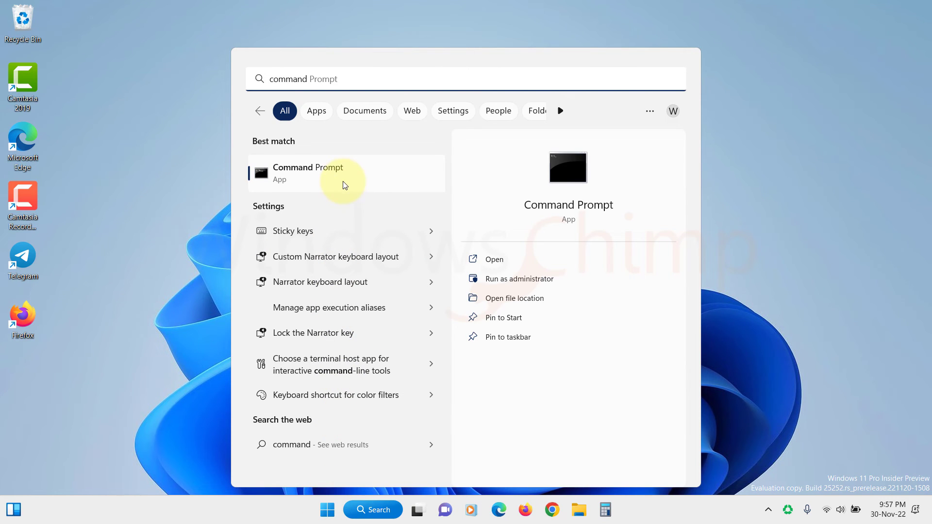
pyautogui.rightClick(344, 172)
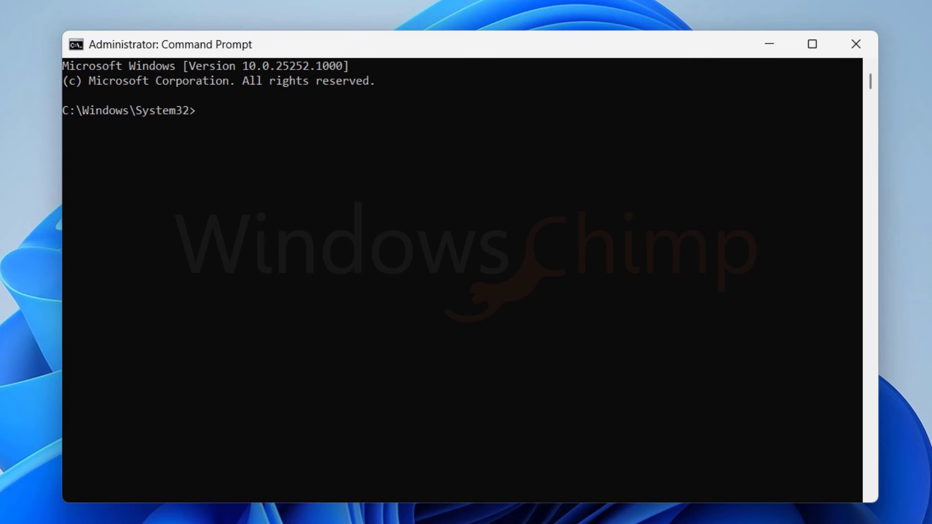
# Step: Run ipconfig /release and /renew and reset the Winsock and IP stack
pyautogui.write('ipconfig /release')
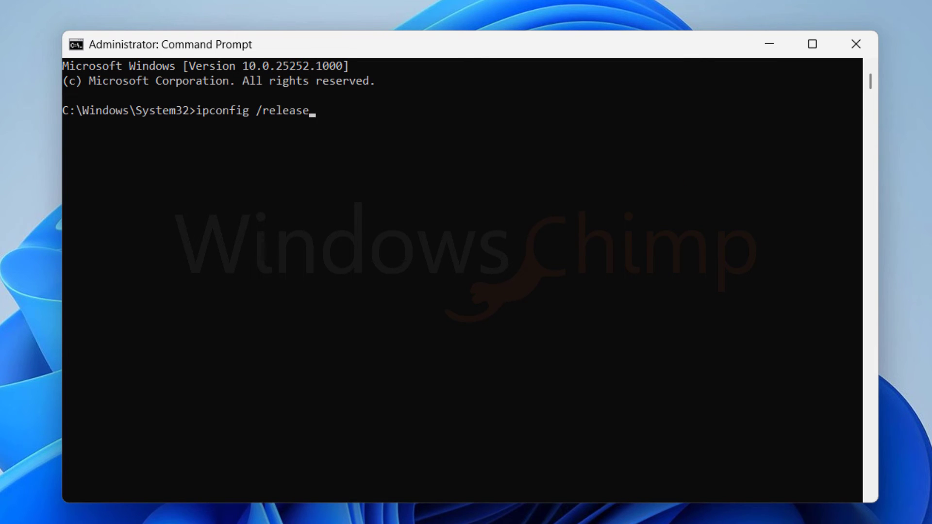
pyautogui.press('Enter')
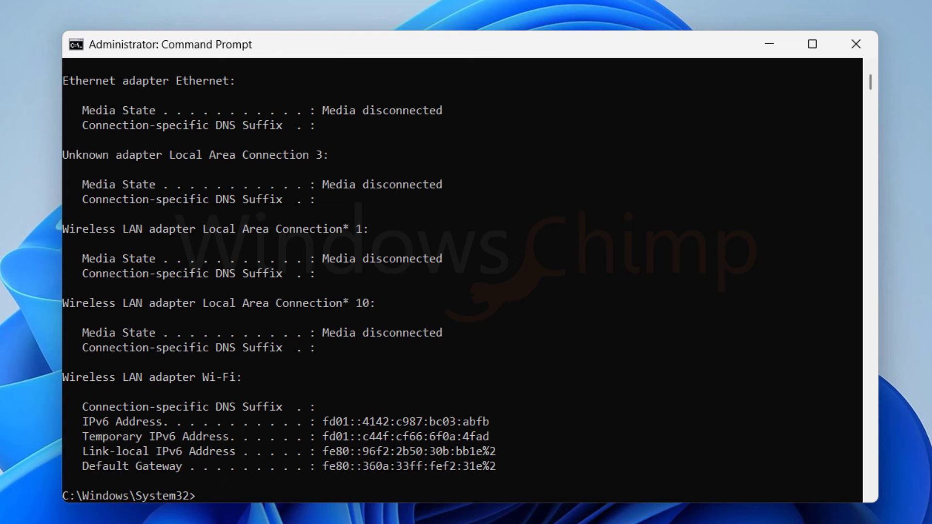
pyautogui.write('ipconfig /renew')
pyautogui.write('netsh int ip reset')
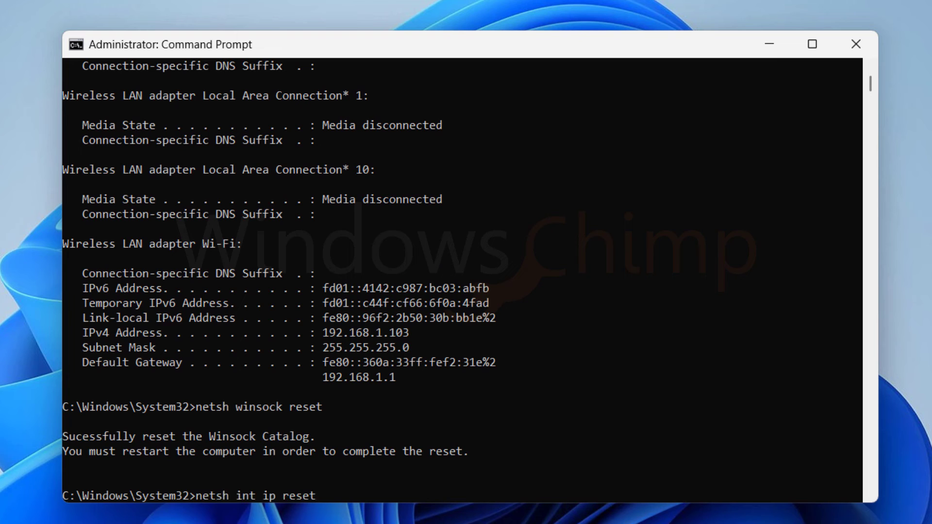
pyautogui.press('Return')
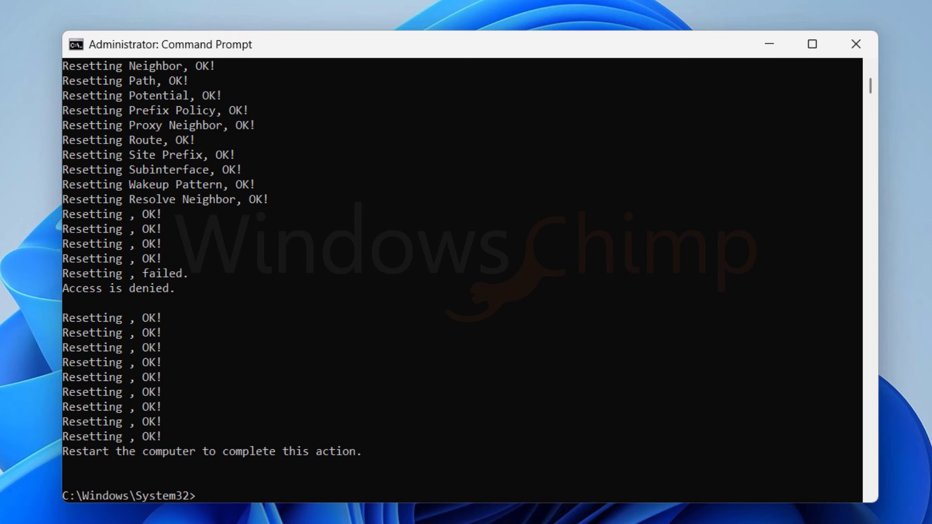
# Step: Run ipconfig /flushdns, /registerdns and netsh int tcp show global, then close the window
pyautogui.write('ipconfig /flushdns')
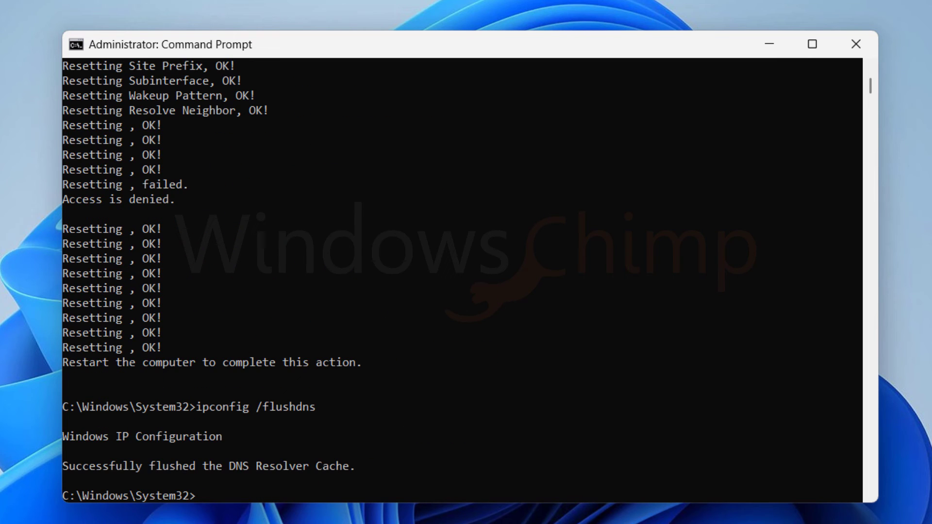
pyautogui.write('ipconfig /registerdns')
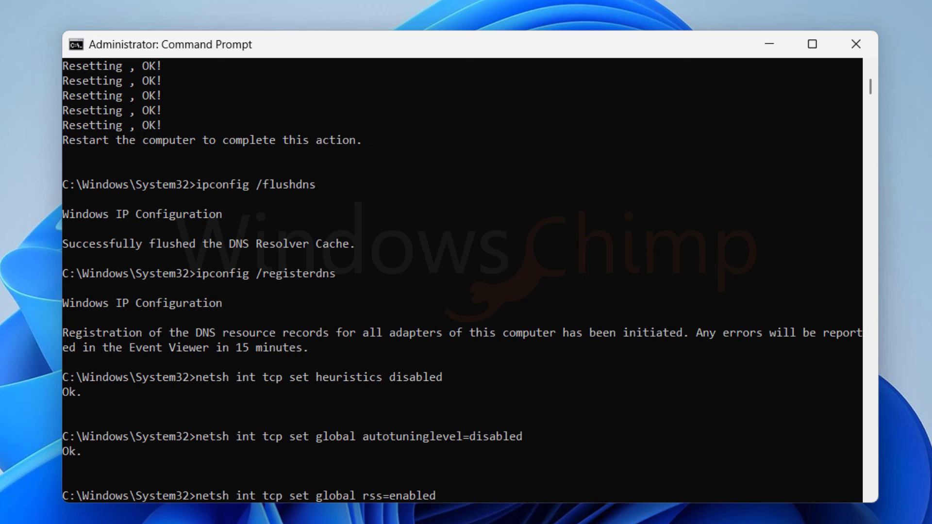
pyautogui.write('netsh int tcp show global')
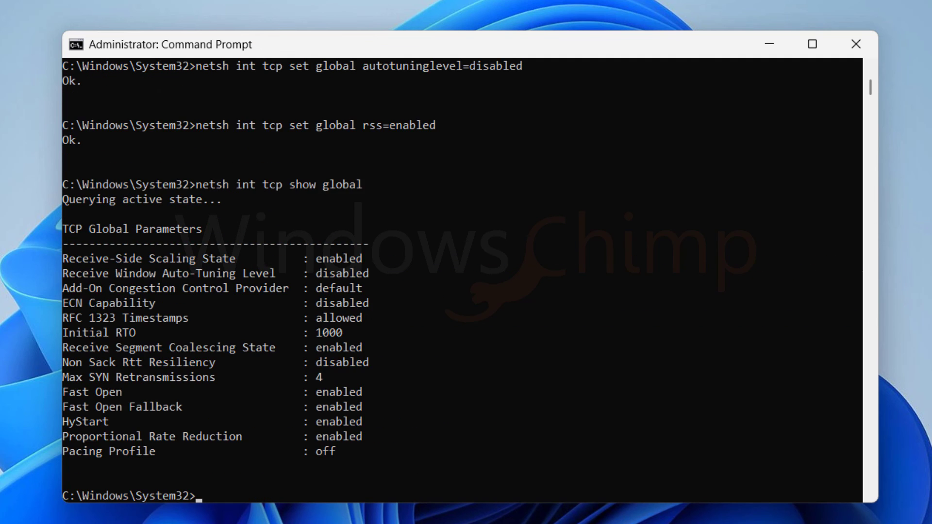
pyautogui.click(854, 44)
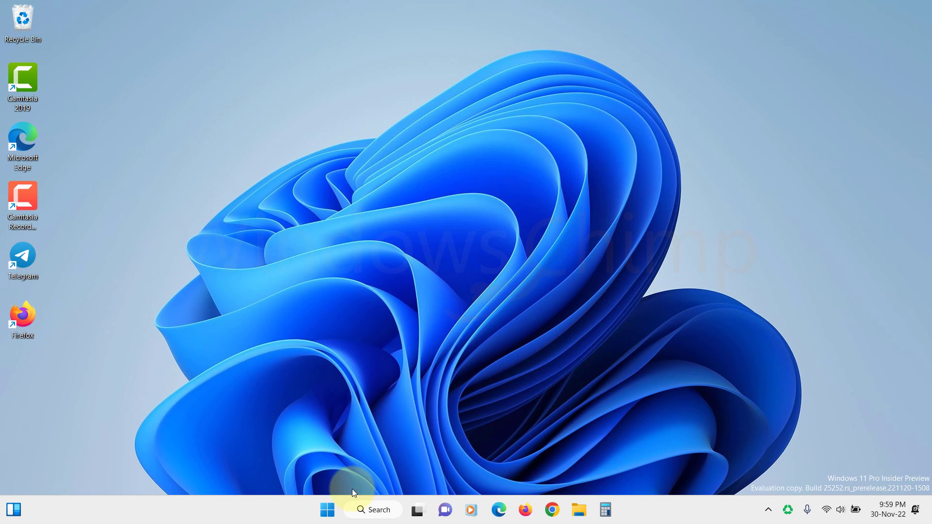